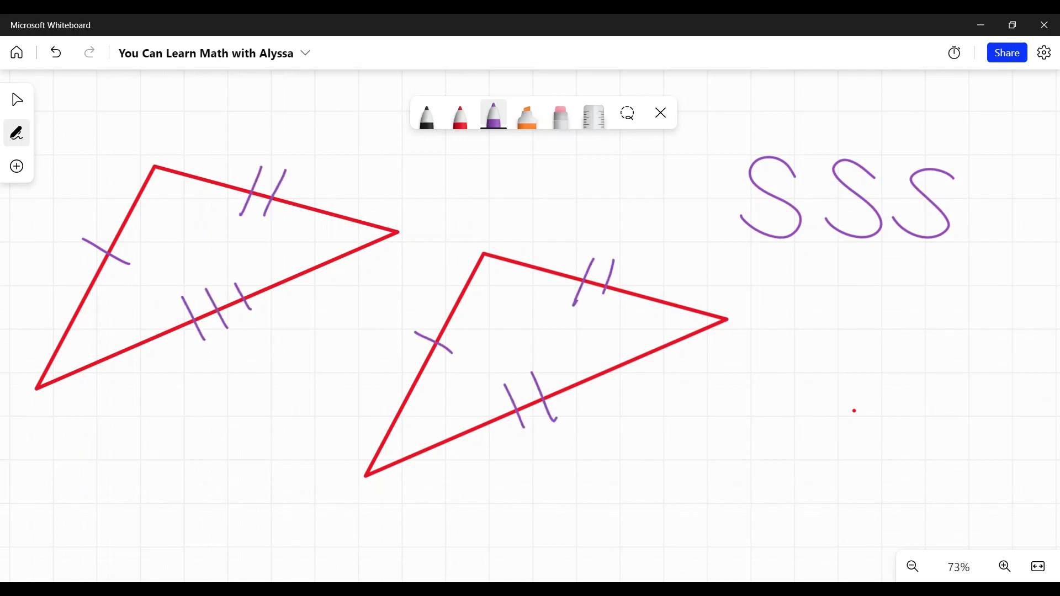
- Erase the purple congruence tick marks from both red triangles
left_click_drag(588, 365, 571, 405)
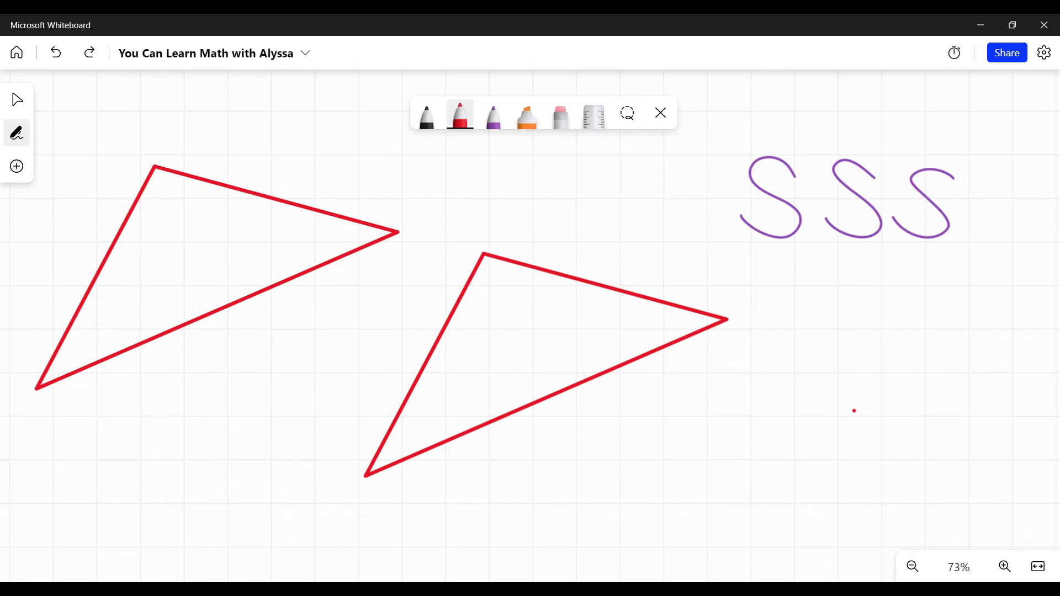
- Lasso-select the second red triangle, rotate it to a new orientation, and switch back to the red pen
left_click_drag(49, 250, 94, 209)
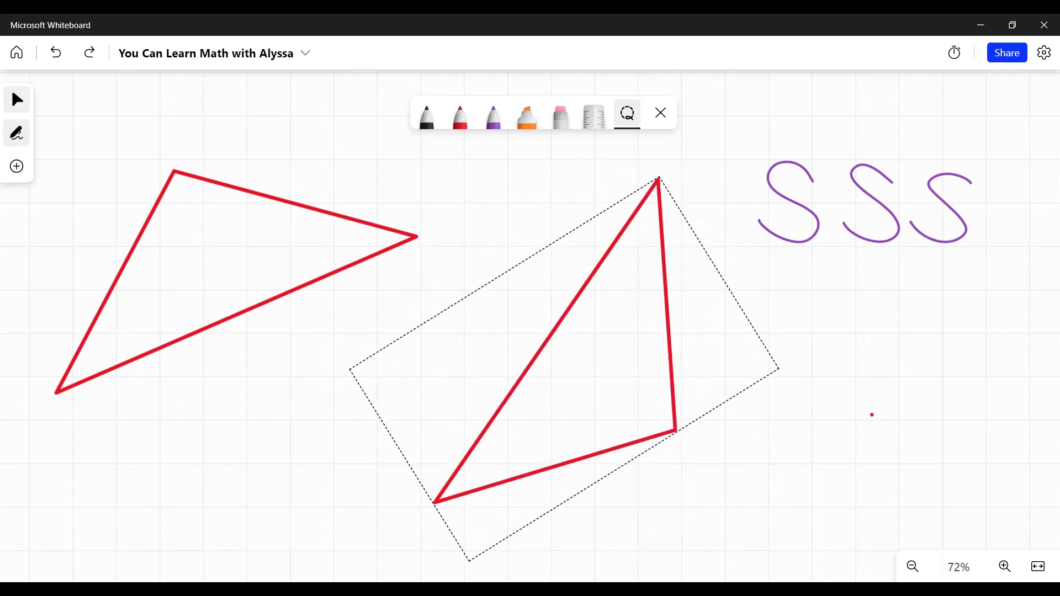
left_click(460, 115)
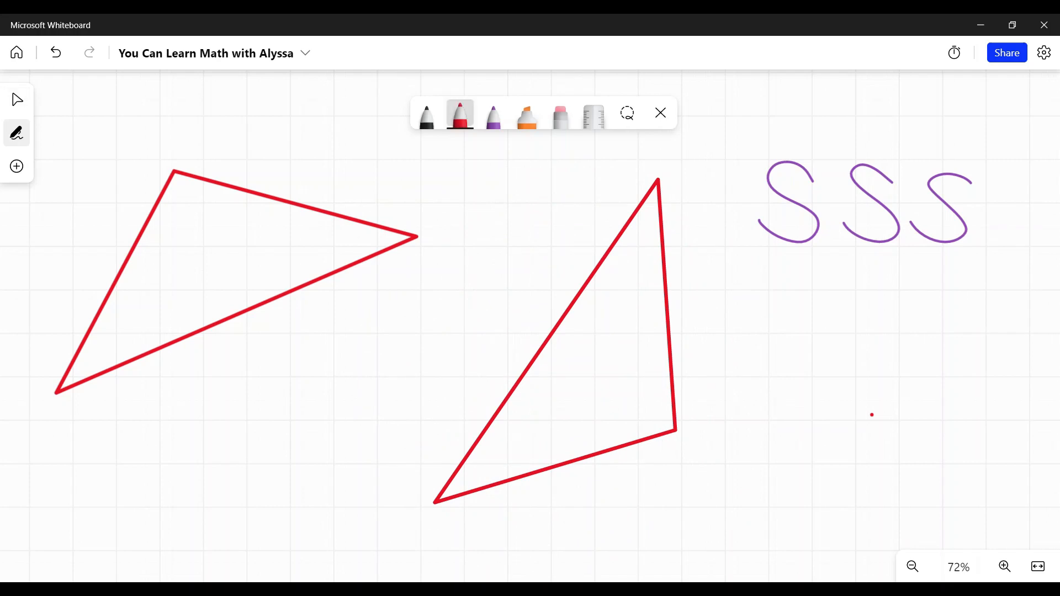
- Write side lengths 7, 8 and 12 on both triangles and draw a red loop around SSS
left_click_drag(105, 254, 139, 277)
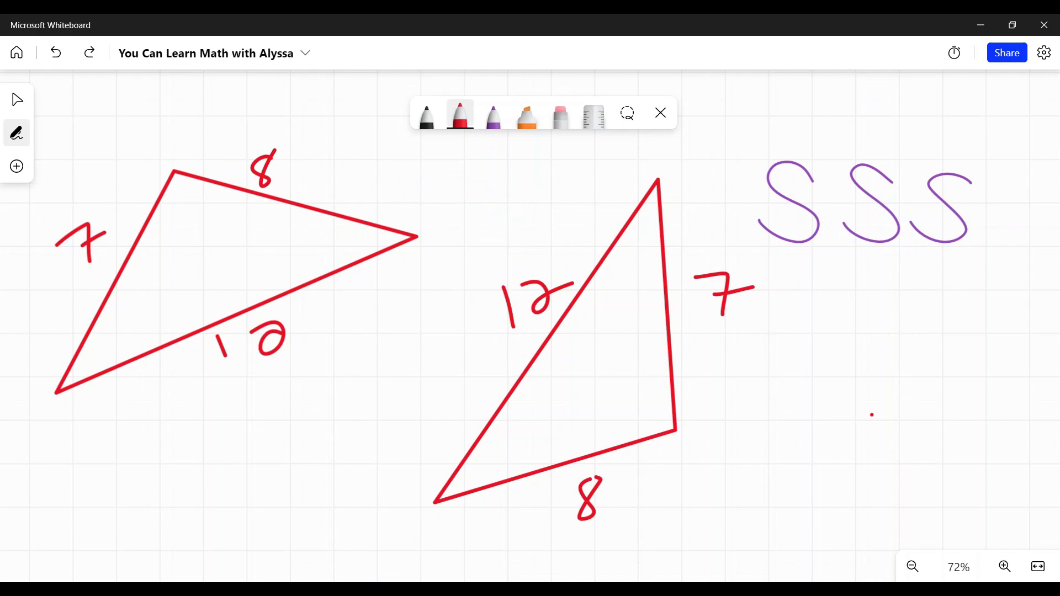
left_click_drag(744, 277, 1000, 148)
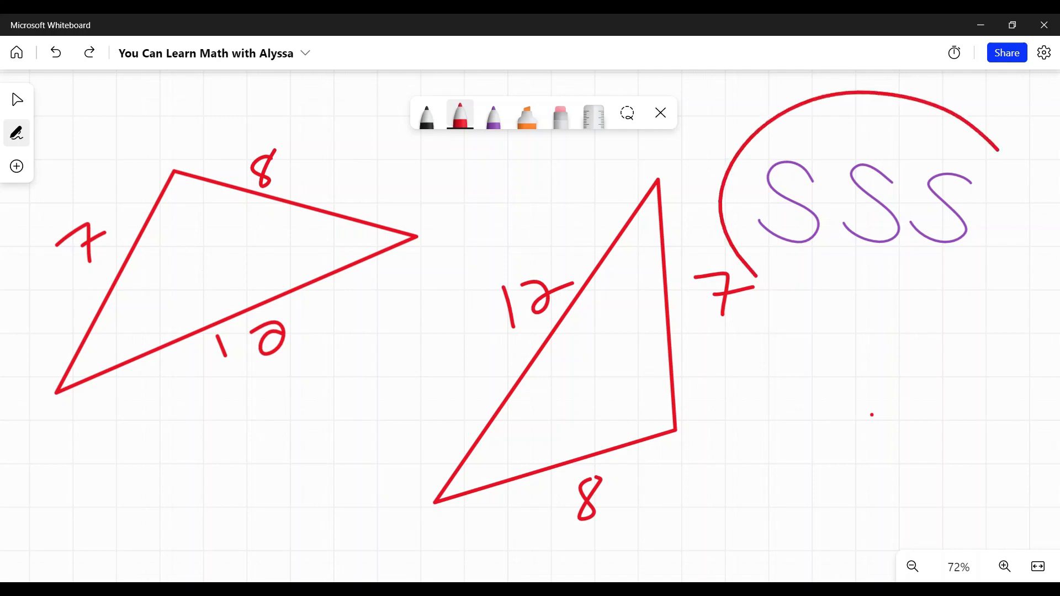